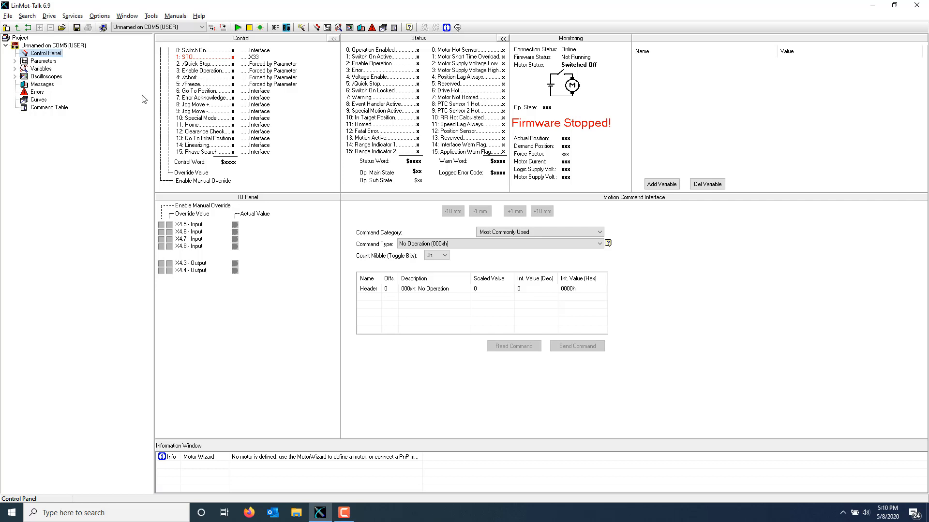
Step: Open the LinMot-Talk Configuration Software manual PDF from Manuals > All Documents > General
{"action": "left_click", "coordinate": [175, 15]}
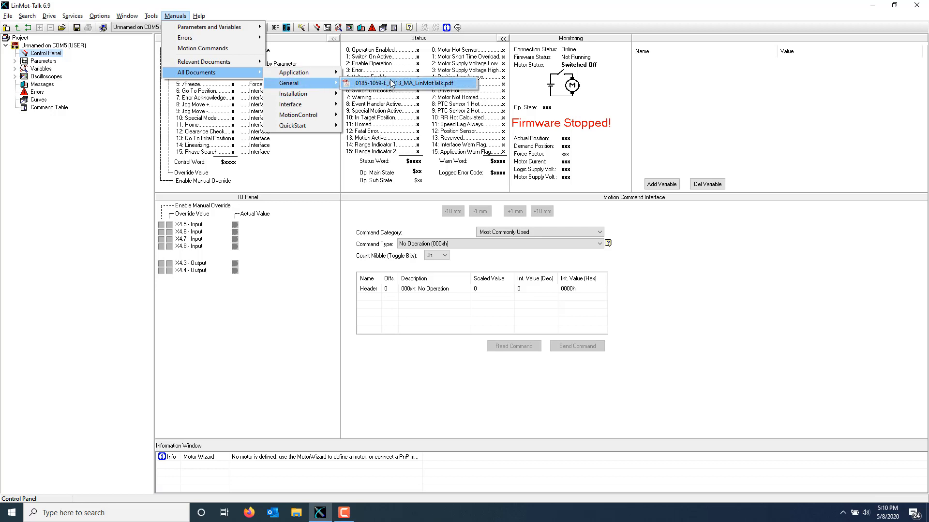
{"action": "left_click", "coordinate": [405, 84]}
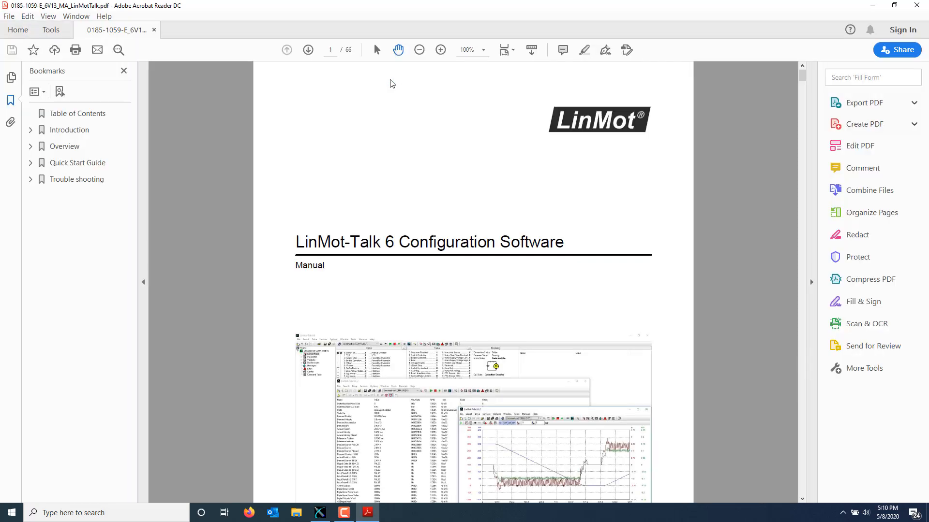
Step: Read the Trouble shooting chapter's section 4.3 Stopping Firmware, then return to LinMot-Talk
{"action": "left_click", "coordinate": [75, 178]}
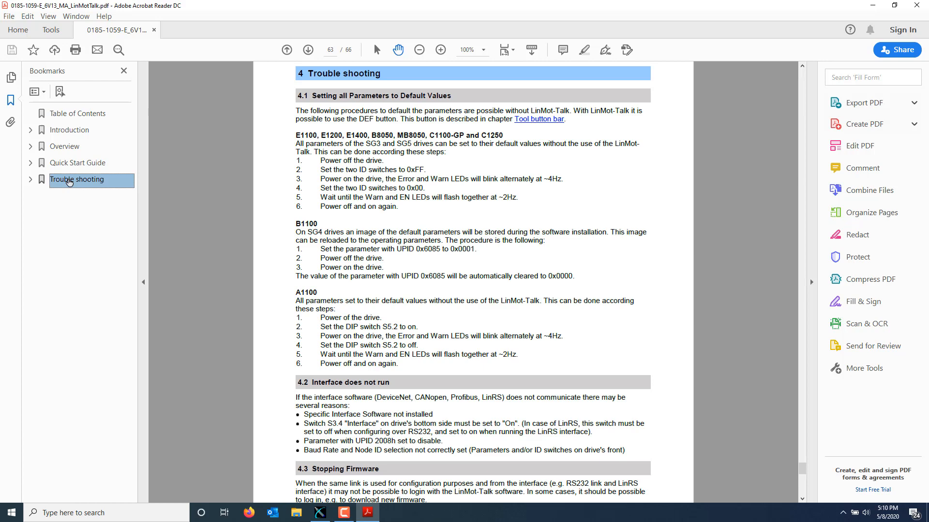
{"action": "scroll", "scroll_direction": "down", "scroll_amount": 3}
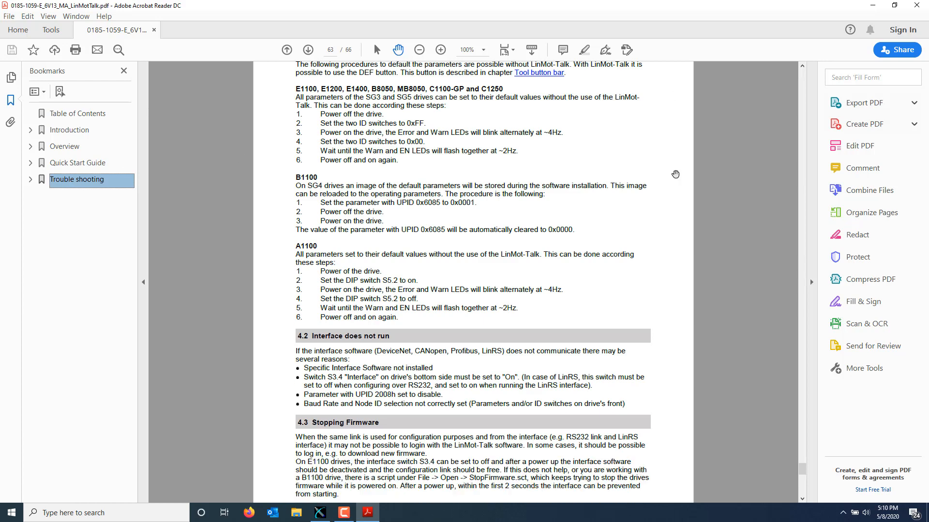
{"action": "scroll", "scroll_direction": "down", "scroll_amount": 3}
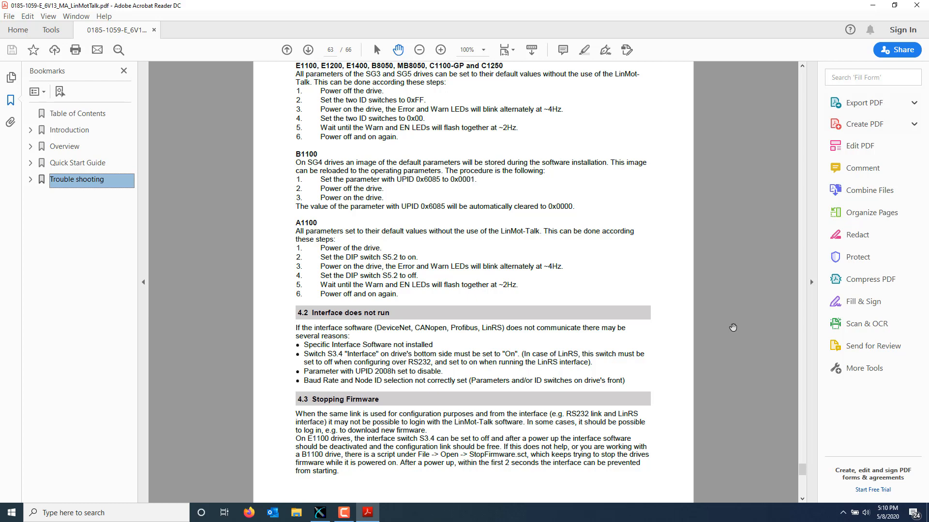
{"action": "left_click", "coordinate": [320, 513]}
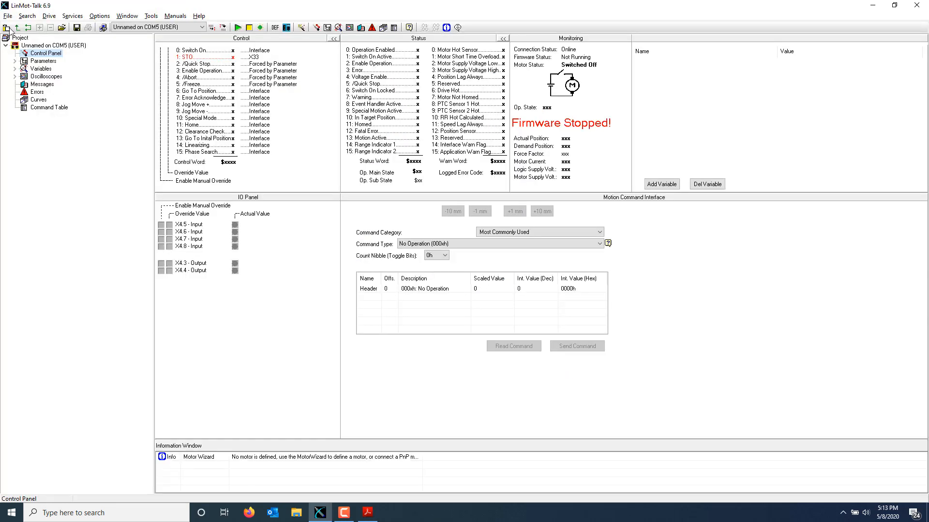
Step: Run the StopFirmware script over COM5, close its output and finish the re-login reporting Firmware Stopped
{"action": "left_click", "coordinate": [8, 16]}
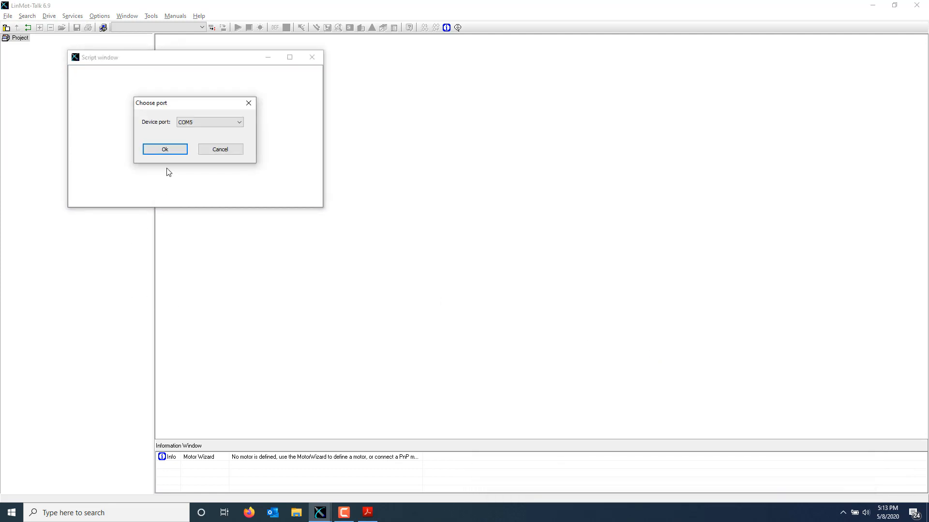
{"action": "mouse_move", "coordinate": [165, 148]}
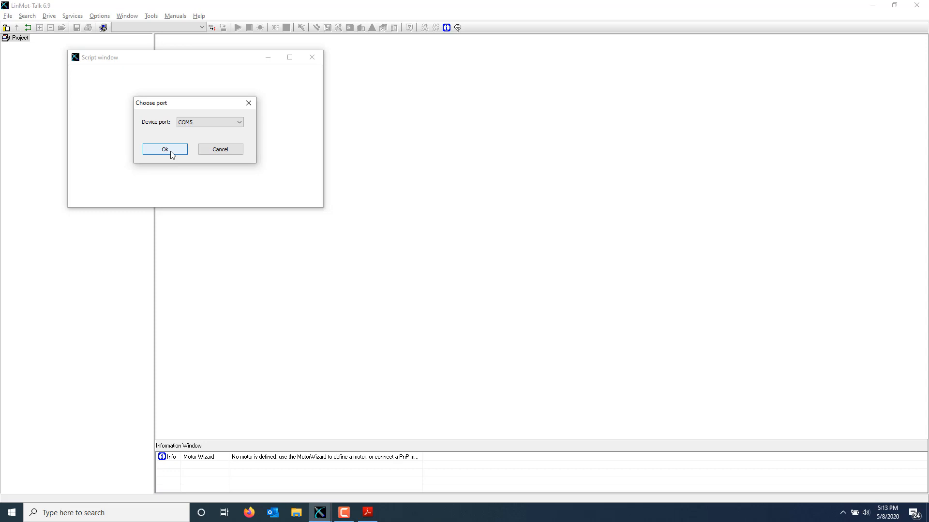
{"action": "left_click", "coordinate": [164, 148]}
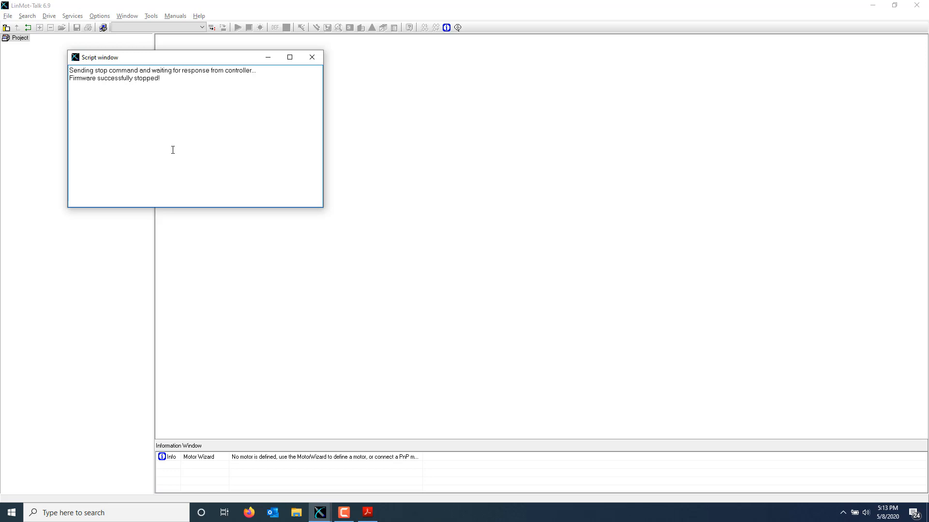
{"action": "mouse_move", "coordinate": [295, 101]}
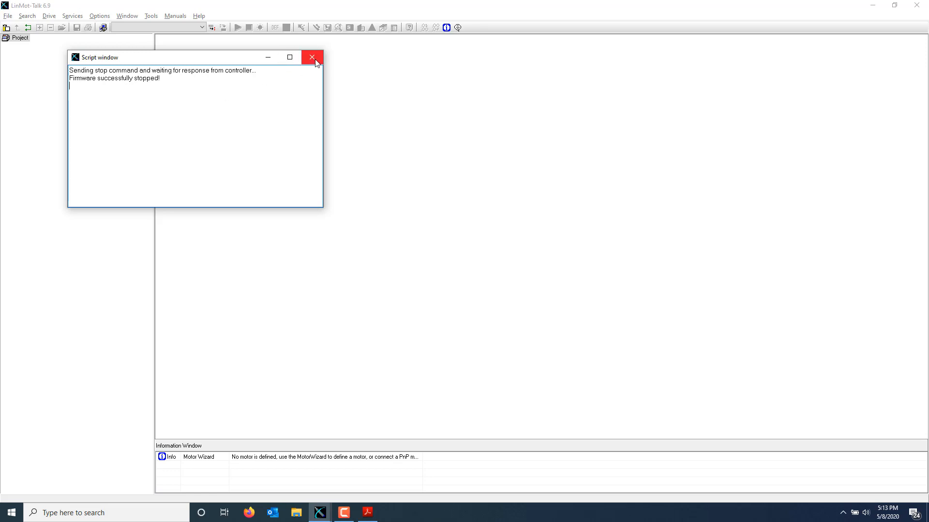
{"action": "left_click", "coordinate": [8, 16]}
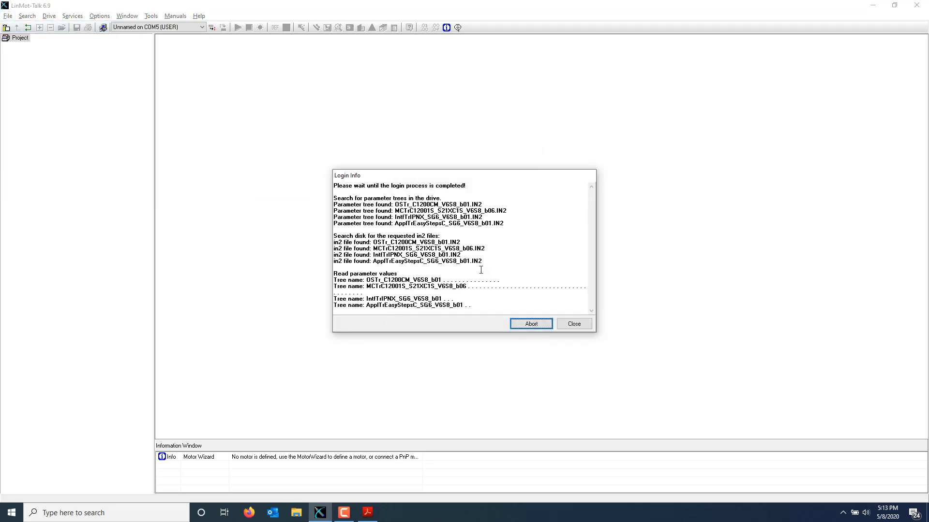
{"action": "left_click", "coordinate": [572, 323]}
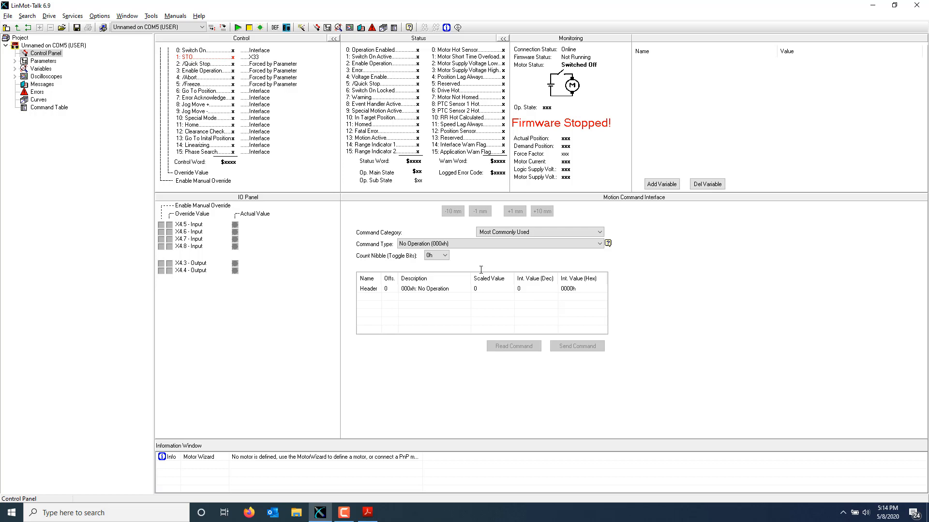
{"action": "left_click", "coordinate": [366, 512]}
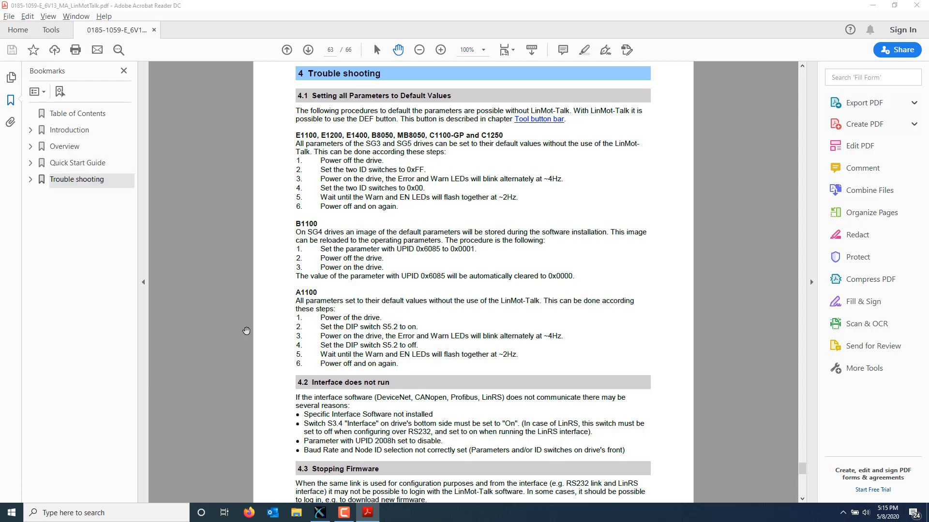
Step: Return to LinMot-Talk after reading section 4.1 Setting all Parameters to Default Values
{"action": "left_click", "coordinate": [318, 513]}
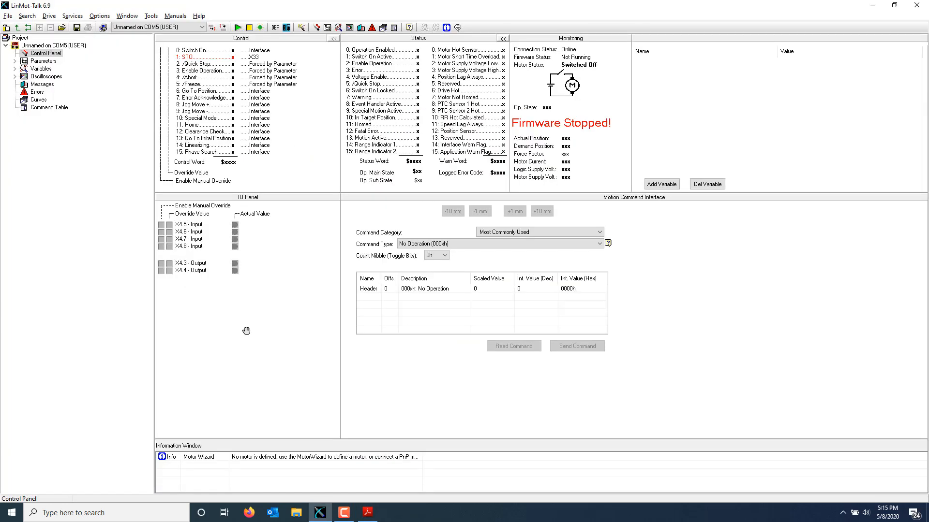
{"action": "mouse_move", "coordinate": [249, 335]}
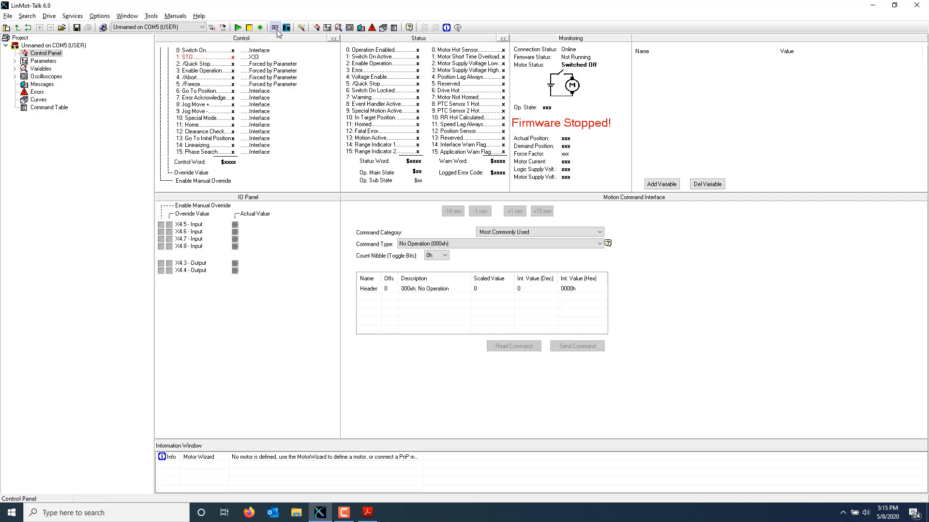
Step: Run the DEF default-parameters procedure for All Instances, resetting OS and MC parameters
{"action": "left_click", "coordinate": [273, 27]}
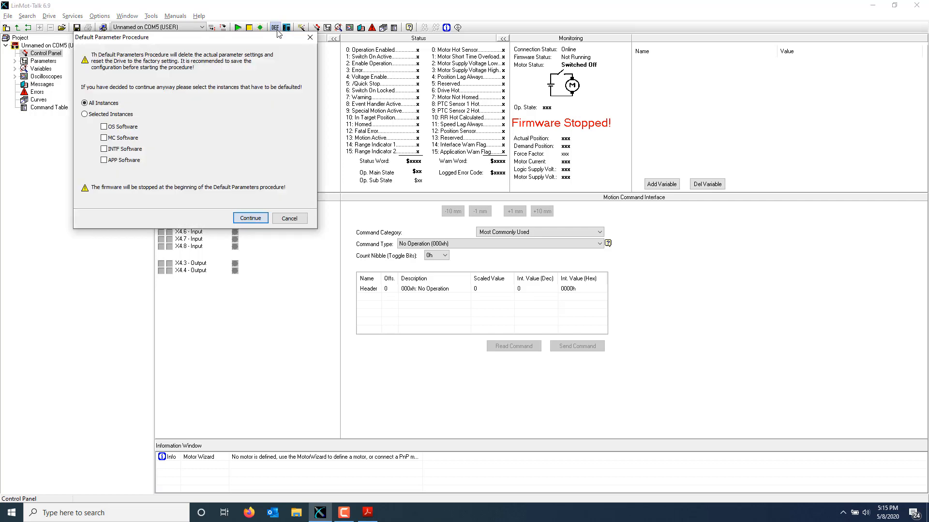
{"action": "left_click", "coordinate": [250, 217]}
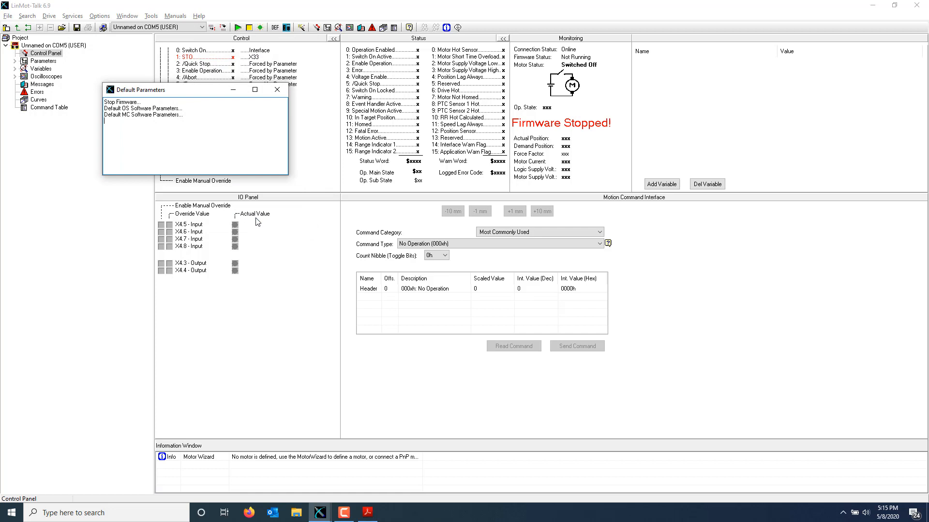
{"action": "left_click", "coordinate": [277, 89]}
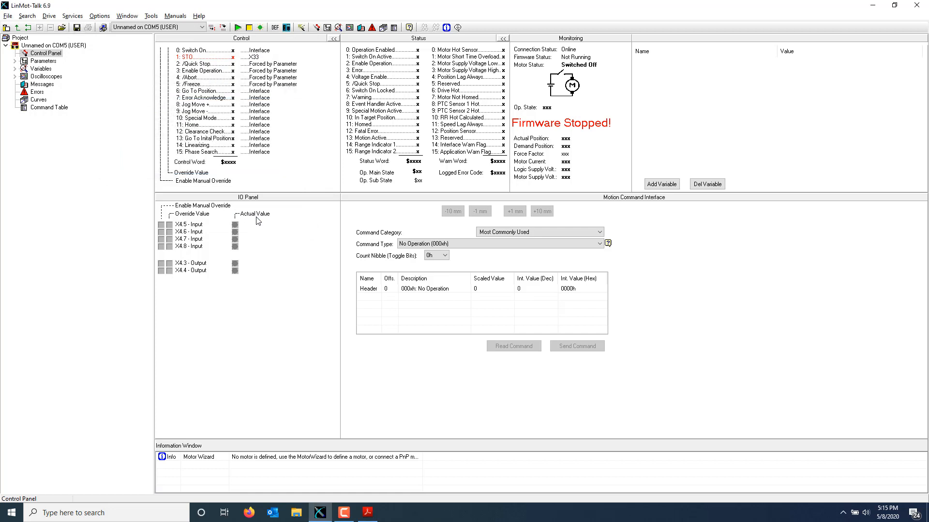
{"action": "mouse_move", "coordinate": [231, 40]}
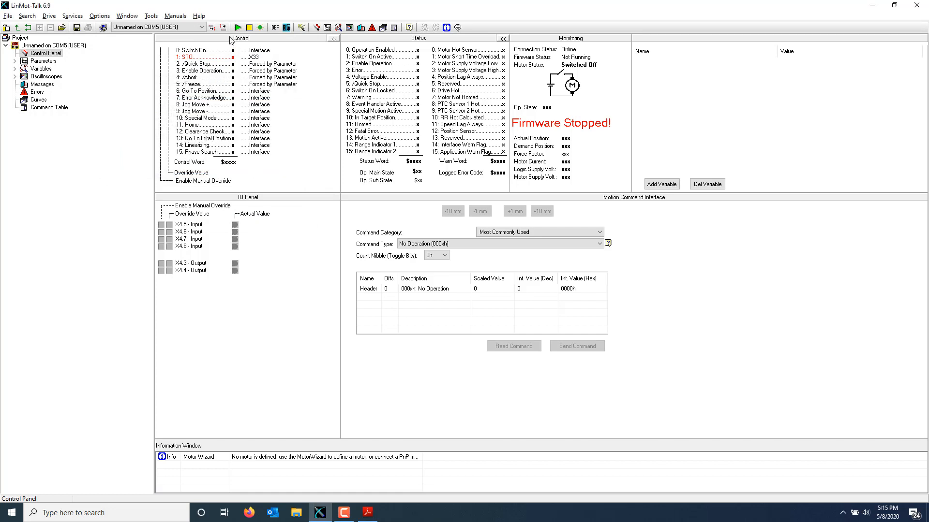
{"action": "mouse_move", "coordinate": [238, 27]}
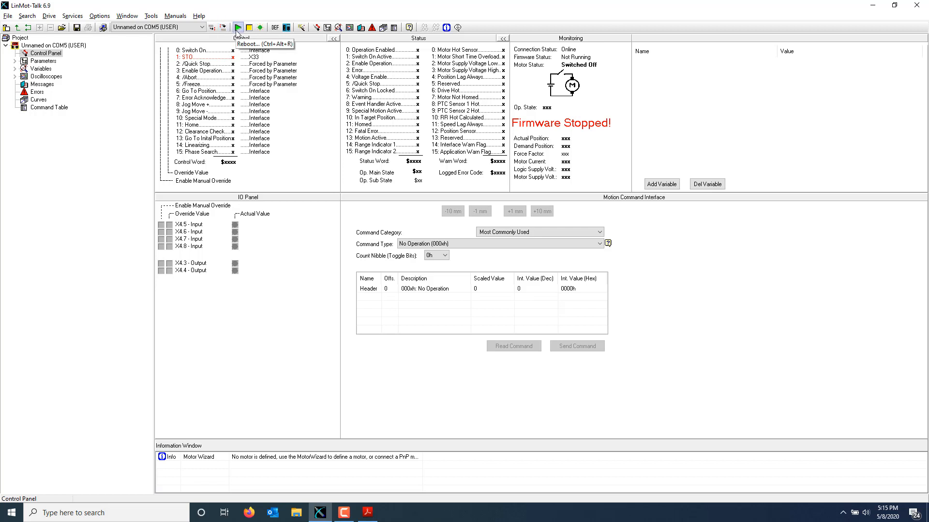
Step: Install Firmware with Application set to None and acknowledge 'Installation successfully completed!'
{"action": "left_click", "coordinate": [8, 16]}
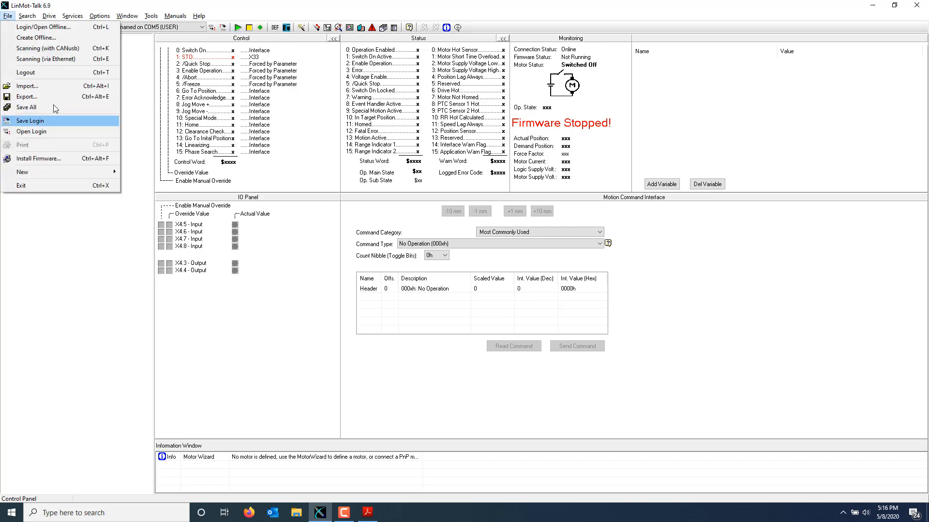
{"action": "left_click", "coordinate": [26, 72]}
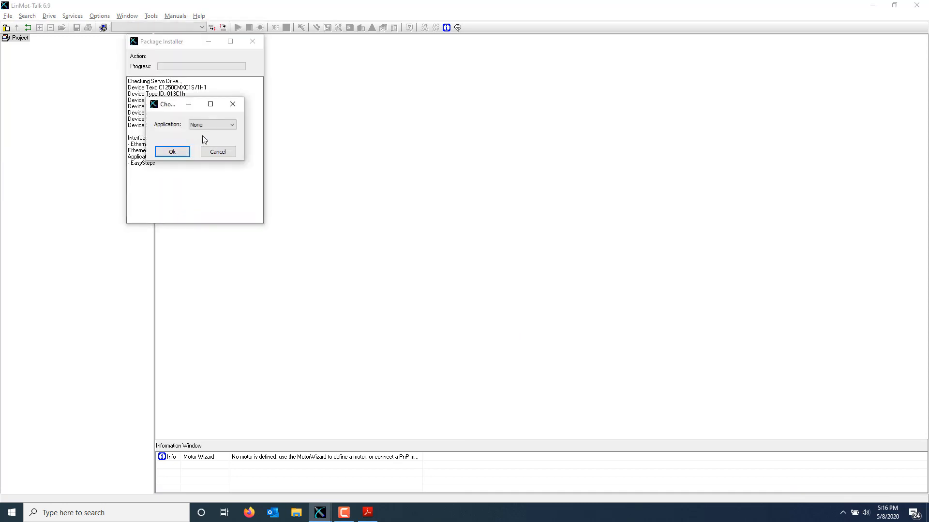
{"action": "left_click", "coordinate": [172, 152]}
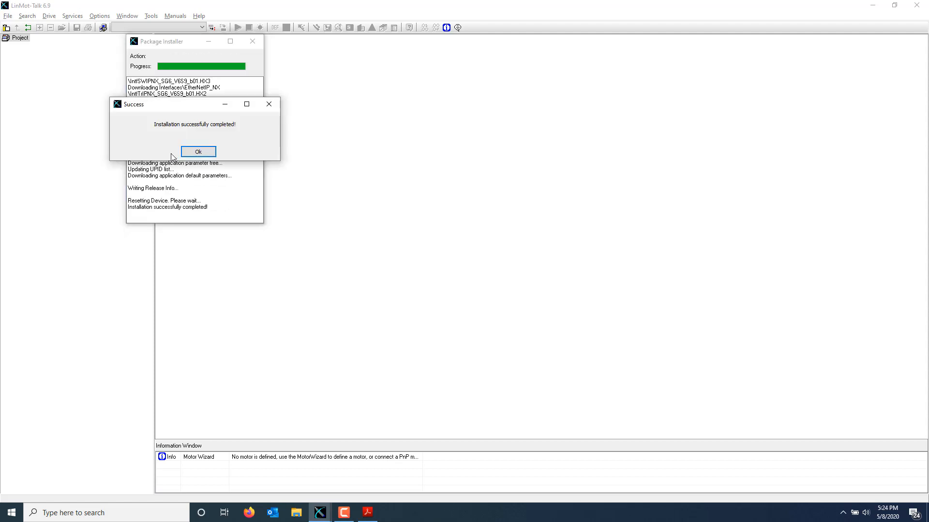
{"action": "mouse_move", "coordinate": [195, 165]}
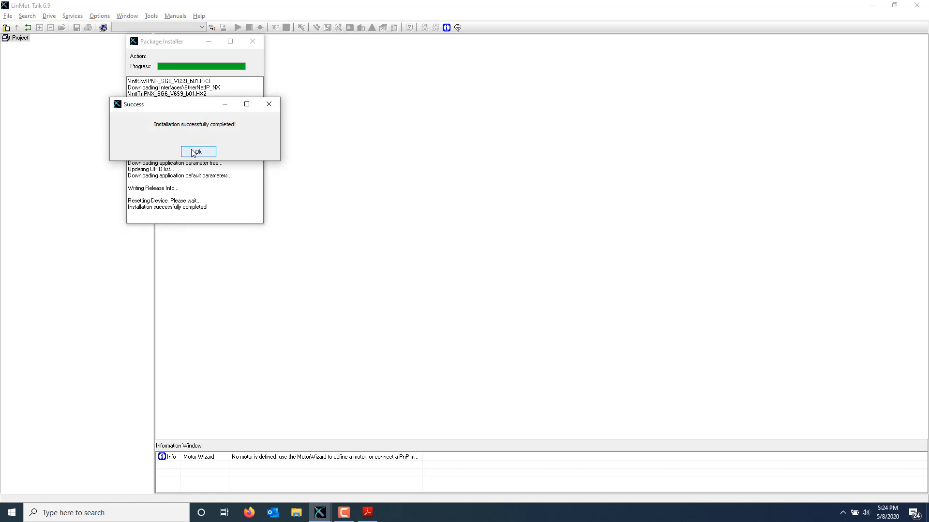
{"action": "left_click", "coordinate": [197, 152]}
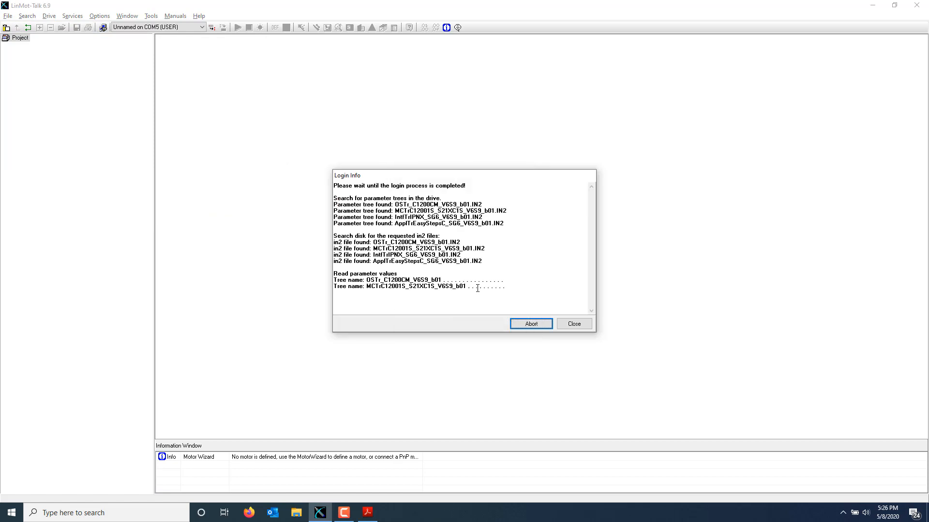
Step: Close the finished Login Info so the Control Panel shows Firmware Status: Running on COM5
{"action": "left_click", "coordinate": [571, 323]}
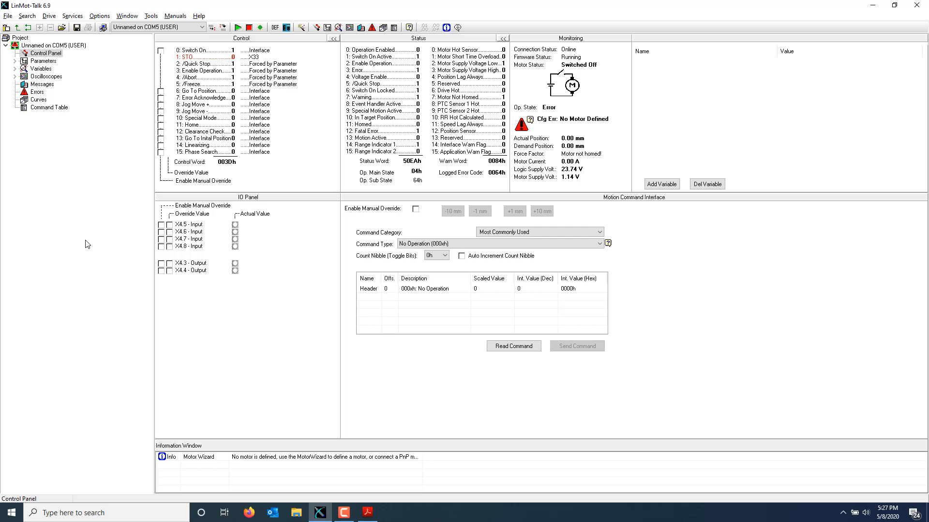
{"action": "mouse_move", "coordinate": [97, 240]}
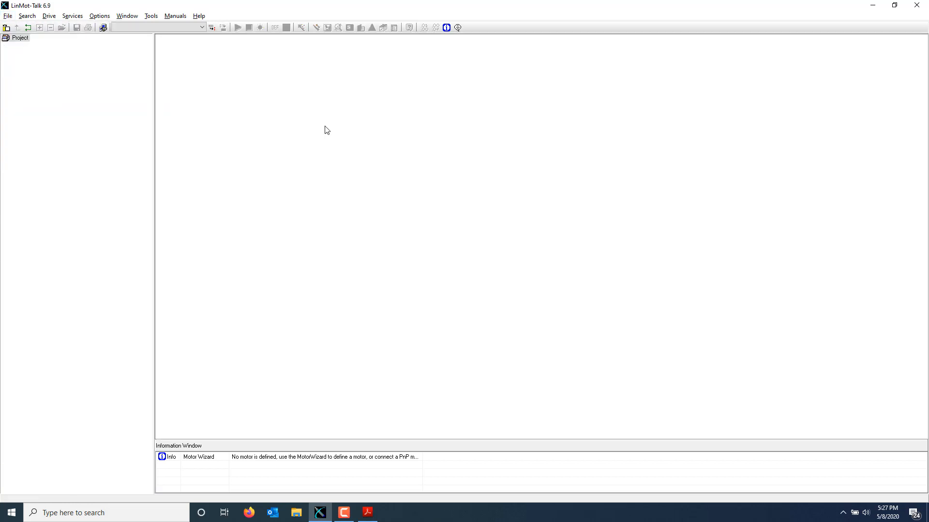
{"action": "mouse_move", "coordinate": [435, 191]}
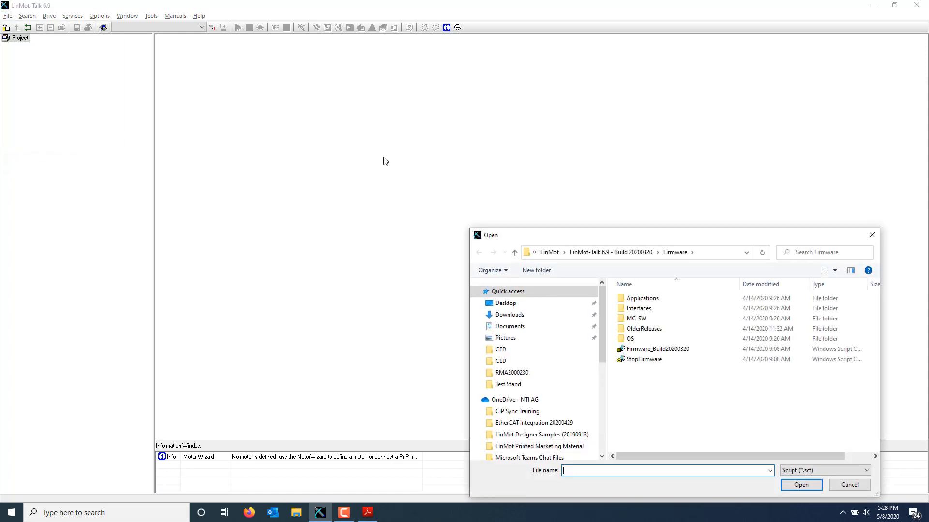
Step: Run the WaitROS script from Firmware > OS over COM5 until 'ROS successfully started!' appears
{"action": "double_click", "coordinate": [630, 338]}
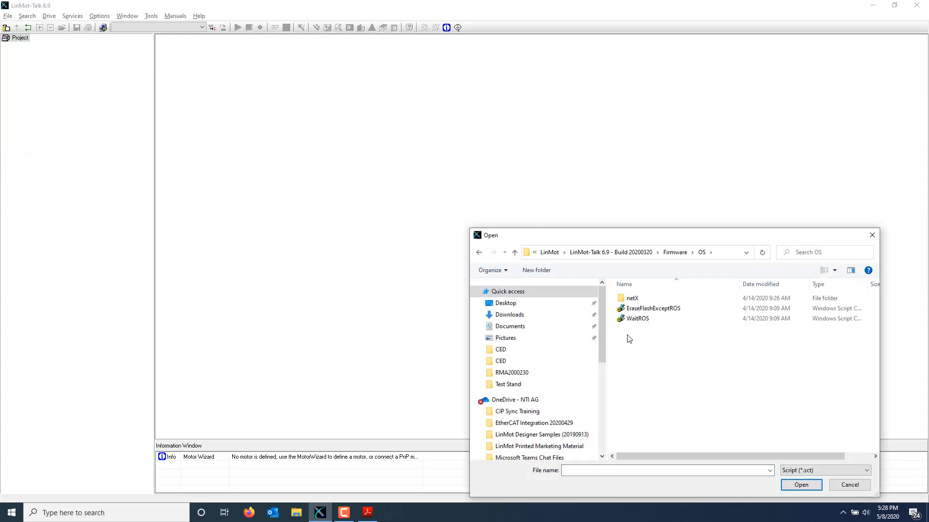
{"action": "left_click", "coordinate": [638, 319]}
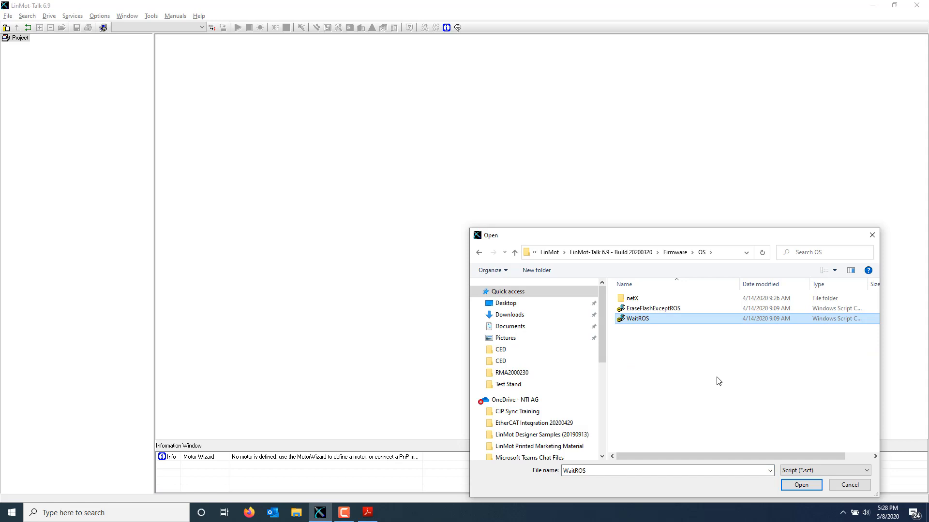
{"action": "left_click", "coordinate": [799, 484]}
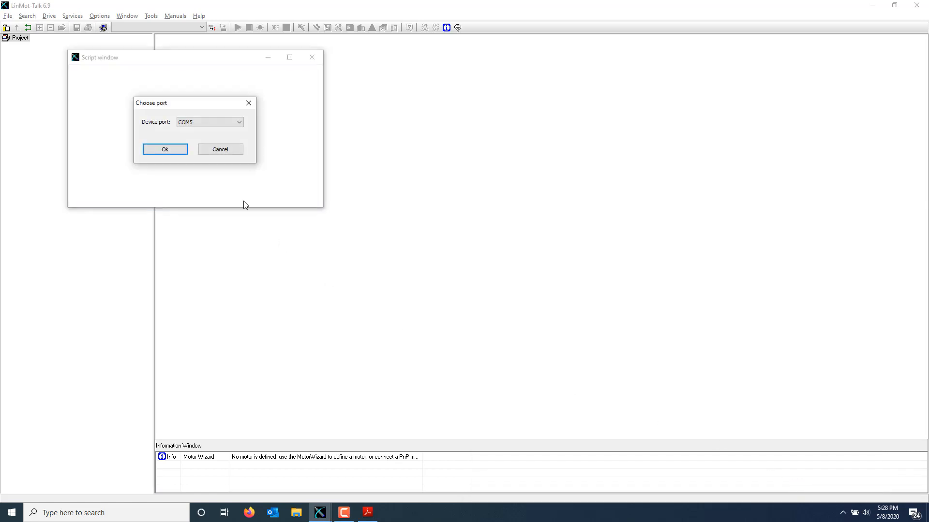
{"action": "mouse_move", "coordinate": [165, 196]}
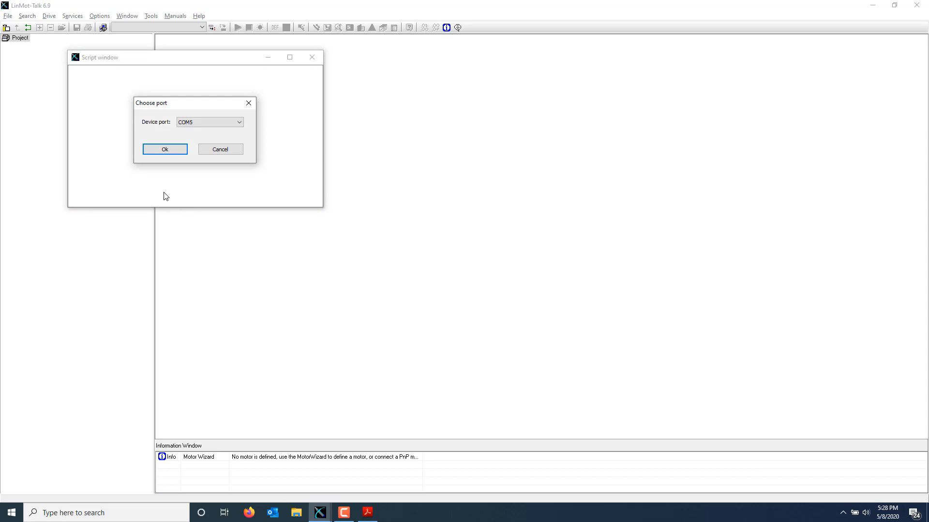
{"action": "mouse_move", "coordinate": [163, 194]}
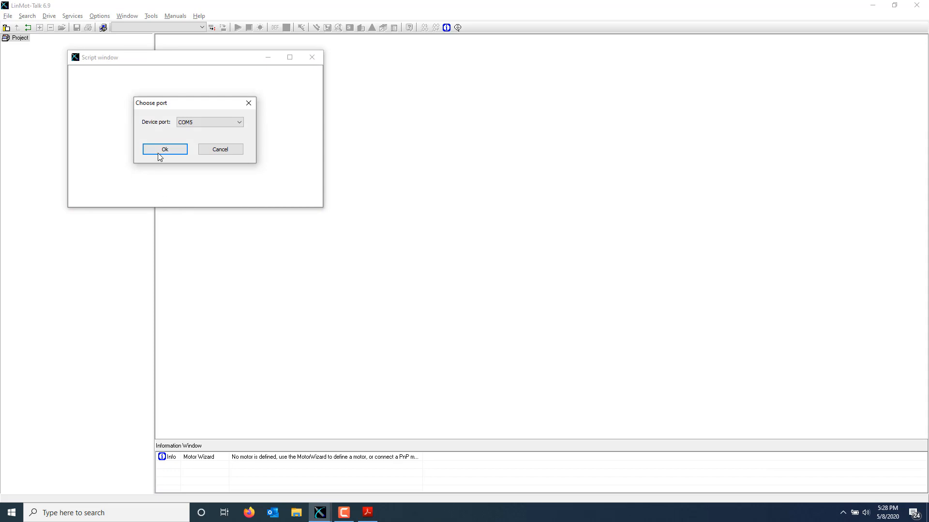
{"action": "left_click", "coordinate": [164, 149]}
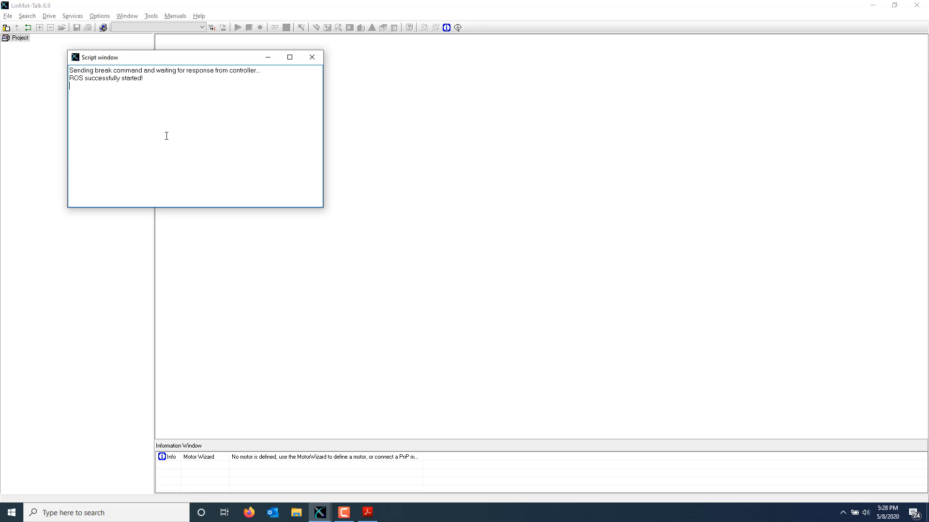
{"action": "mouse_move", "coordinate": [285, 64]}
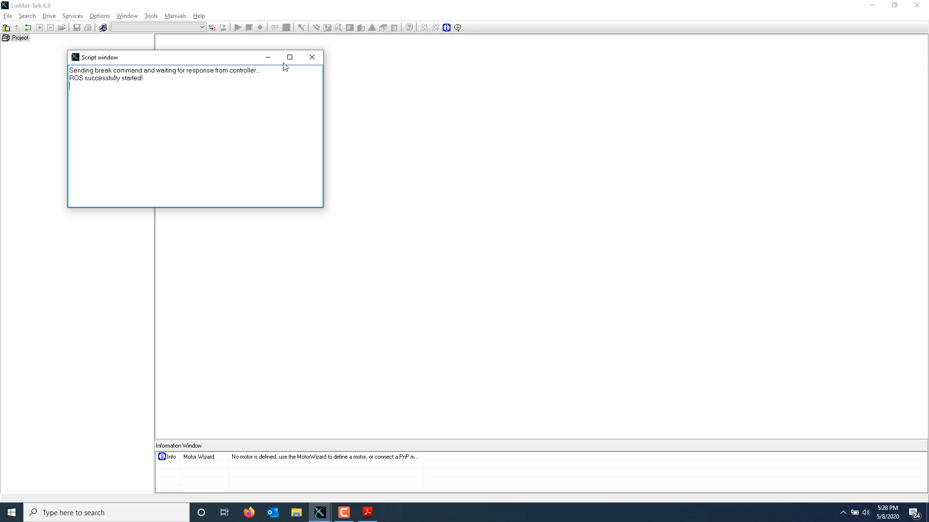
Step: Install Firmware Release 6.9 Build 20200320 at 115200 baud, confirming the Ready to Download prompt
{"action": "left_click", "coordinate": [27, 15]}
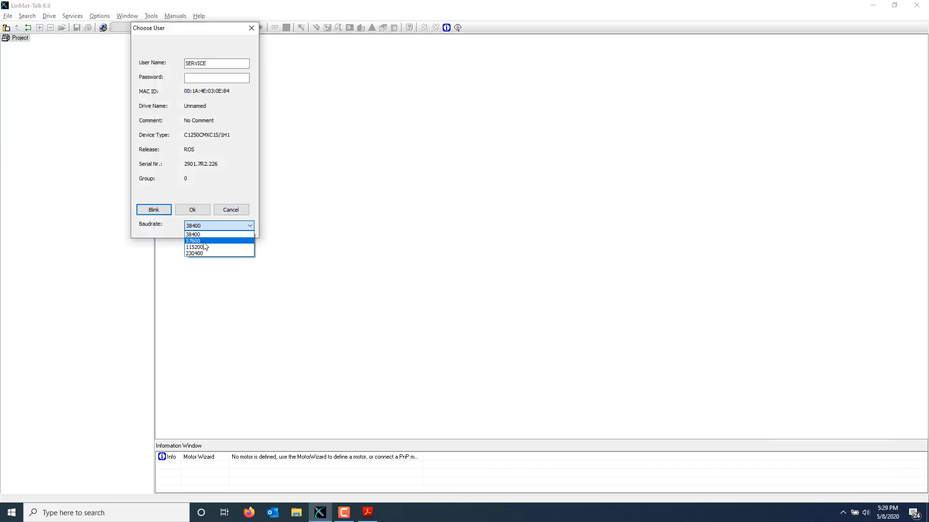
{"action": "left_click", "coordinate": [191, 210]}
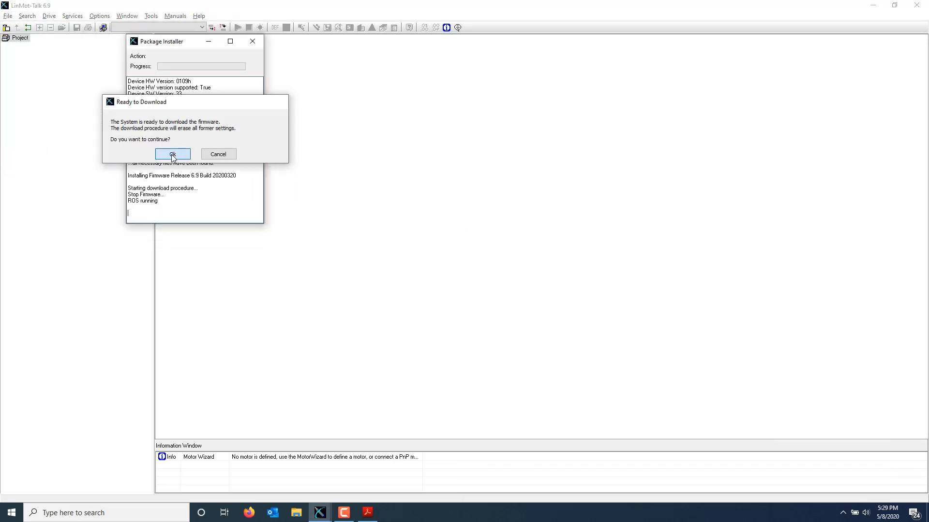
{"action": "left_click", "coordinate": [173, 154]}
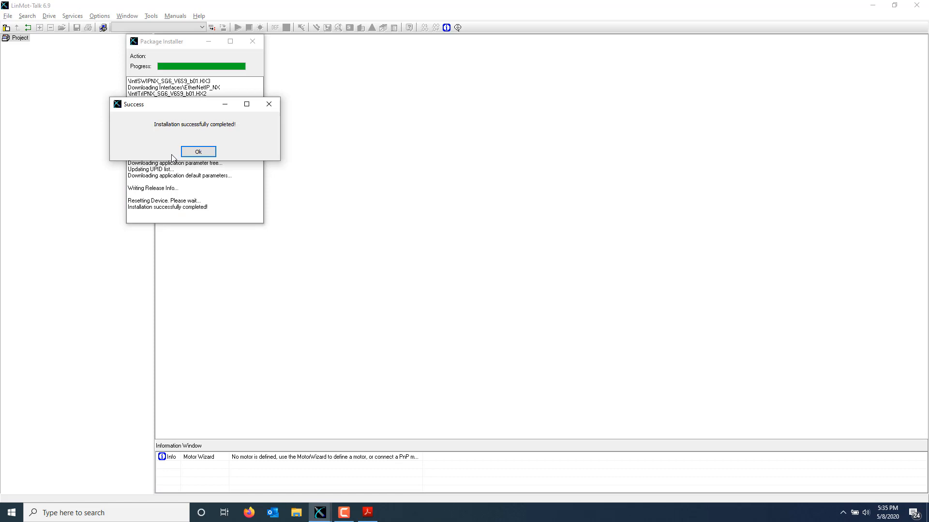
Step: Acknowledge the installation success, log into the drive on COM5 and close the Login Info report
{"action": "left_click", "coordinate": [7, 15]}
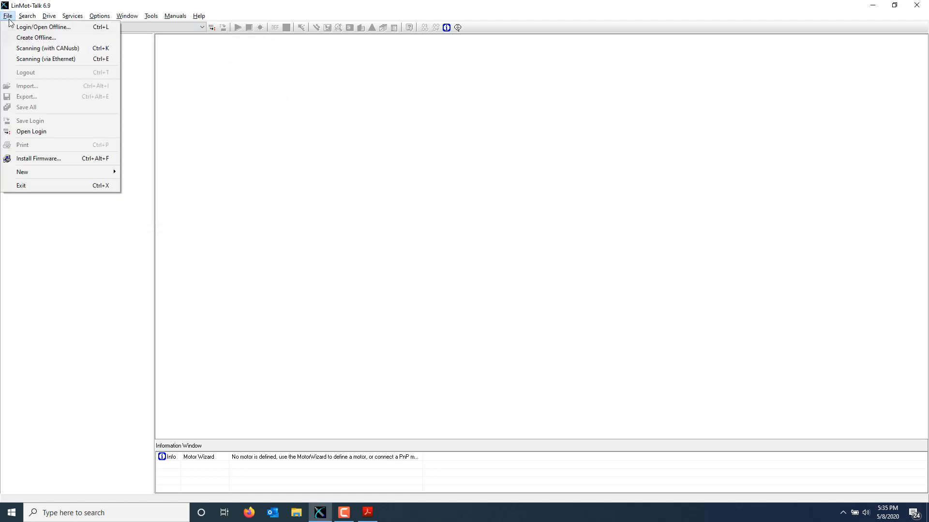
{"action": "left_click", "coordinate": [44, 27]}
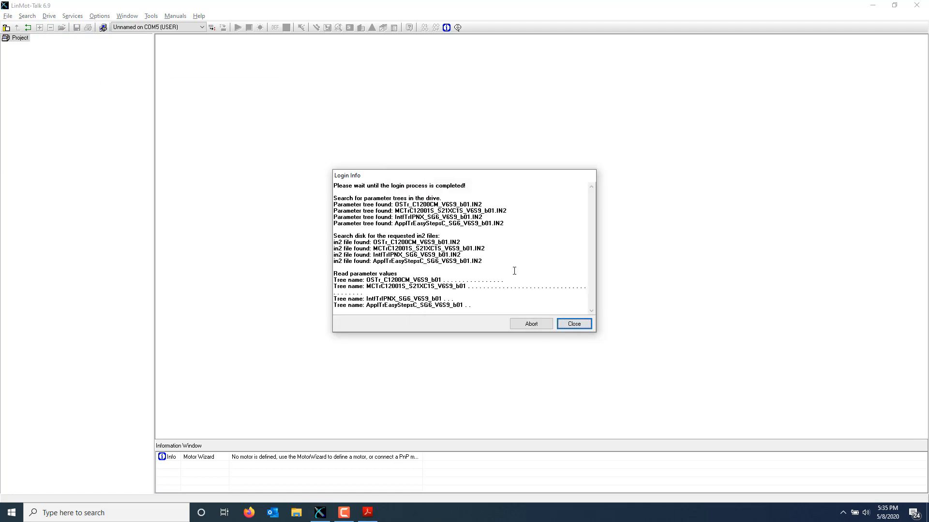
{"action": "left_click", "coordinate": [572, 323]}
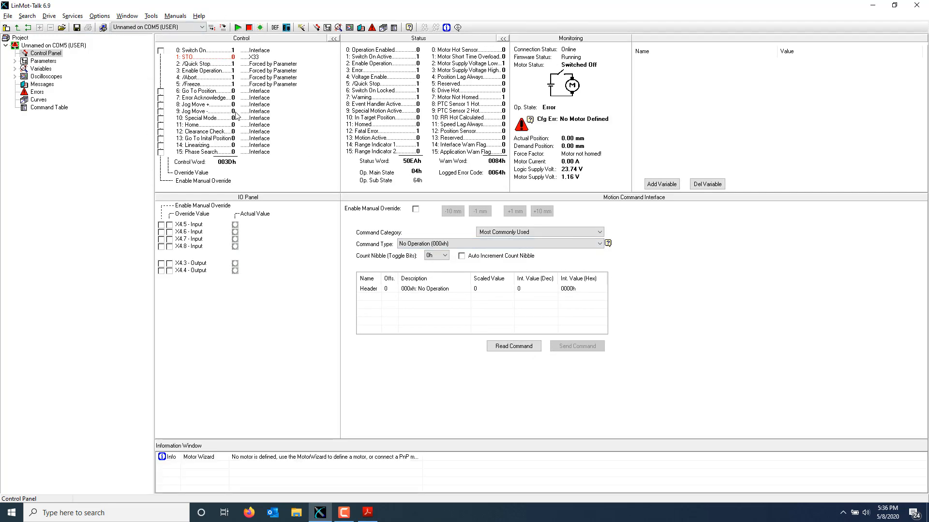